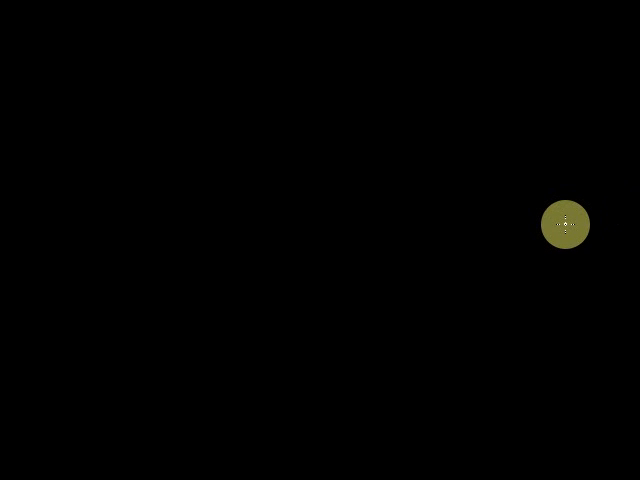
mouse_move(578, 247)
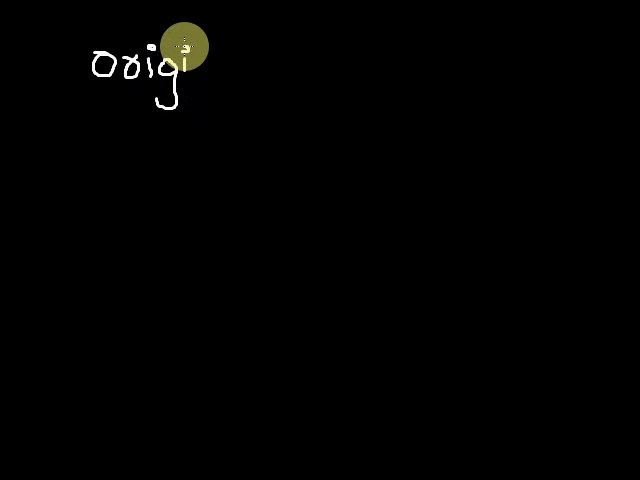
Step: Finish handwriting 'Origin' and write 'Structure' and 'Composit' below it
left_click_drag(185, 50, 150, 130)
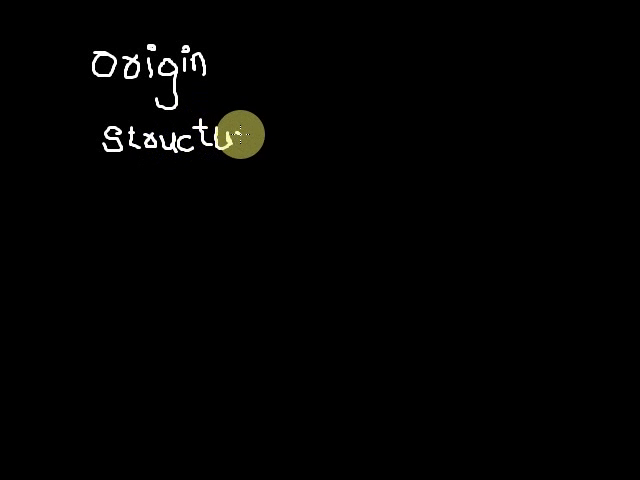
mouse_move(262, 146)
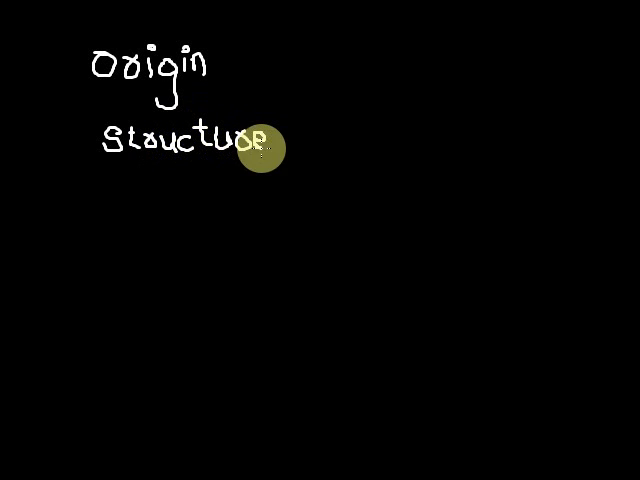
mouse_move(294, 199)
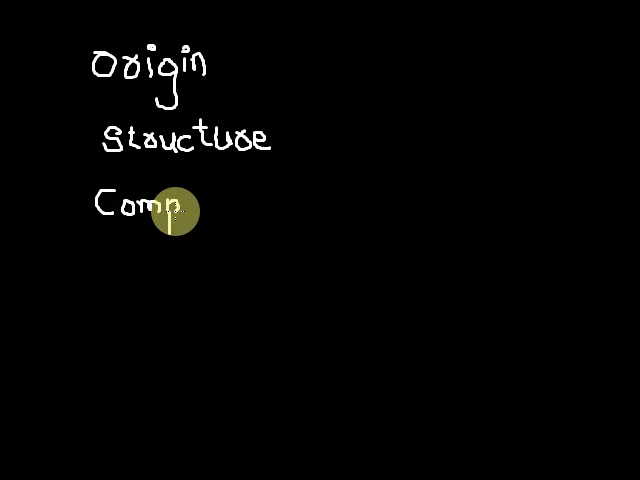
mouse_move(185, 205)
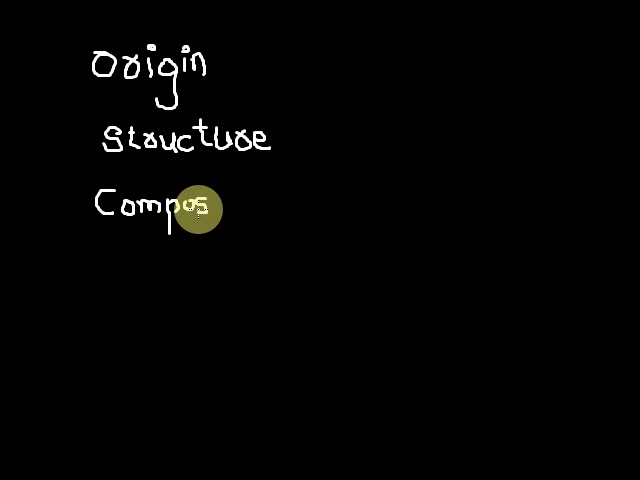
type("sit")
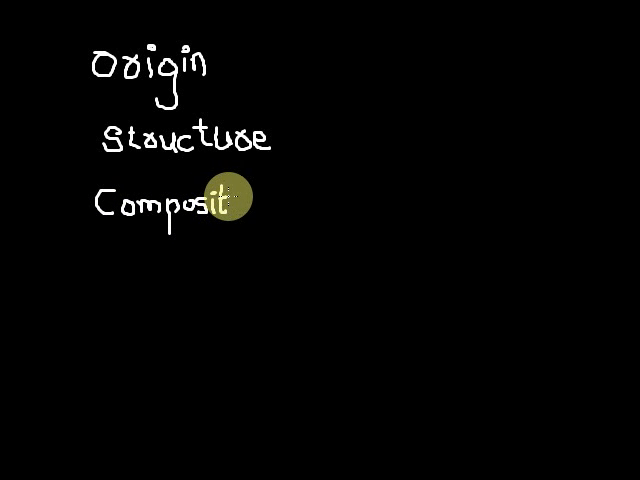
mouse_move(250, 202)
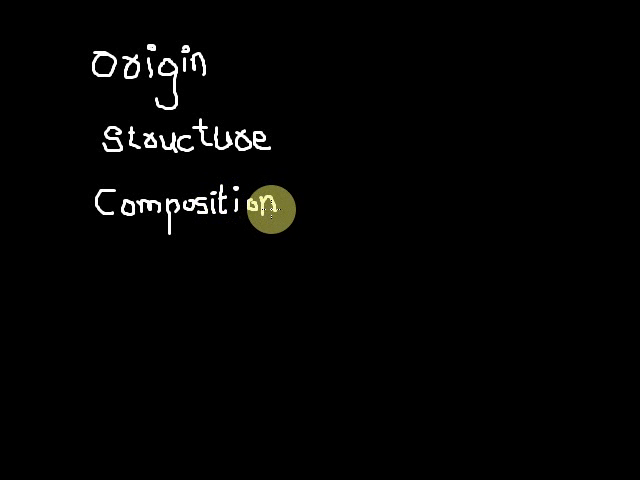
mouse_move(108, 263)
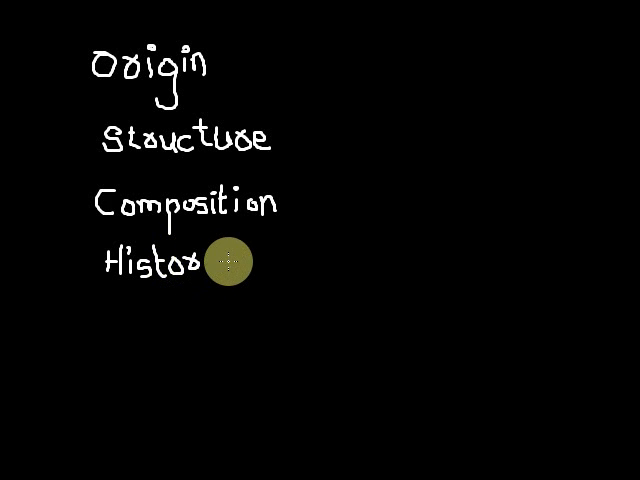
mouse_move(215, 265)
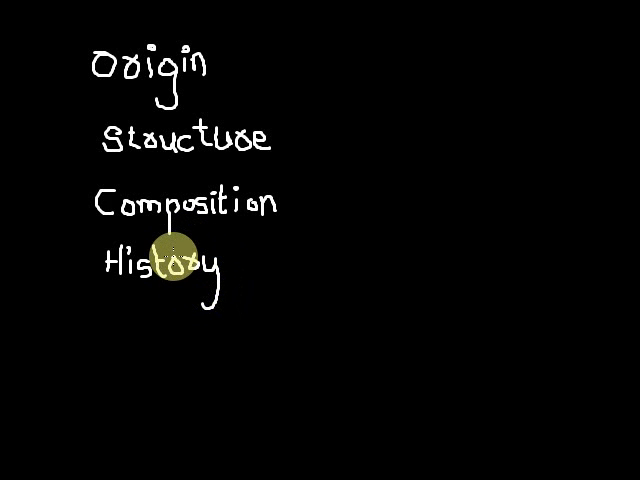
mouse_move(250, 168)
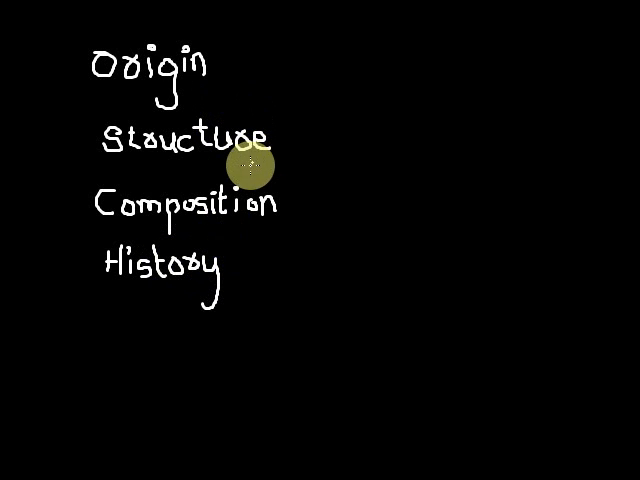
mouse_move(290, 248)
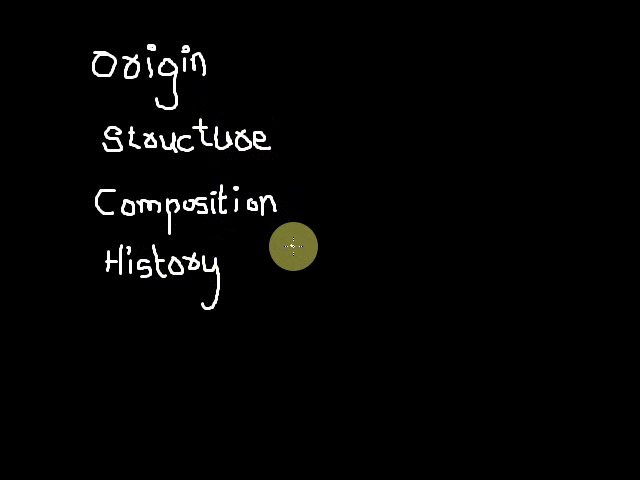
mouse_move(212, 357)
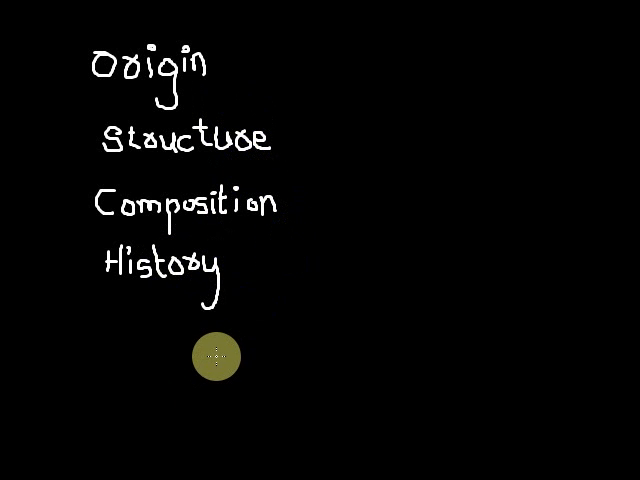
mouse_move(249, 343)
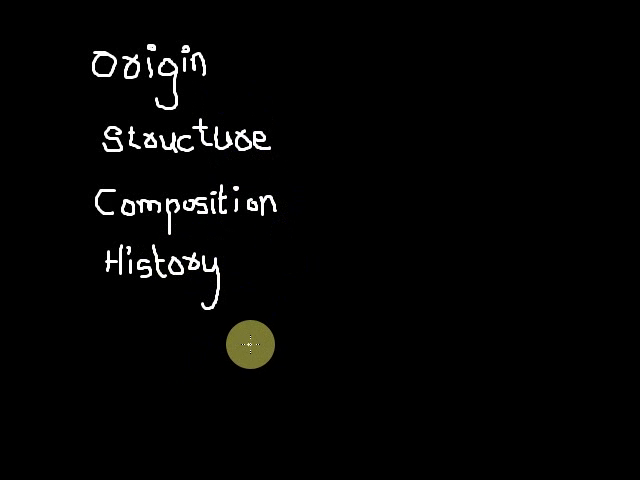
mouse_move(243, 365)
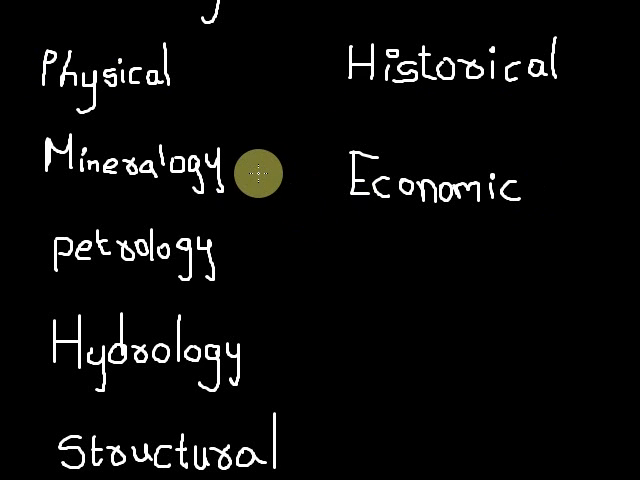
mouse_move(125, 282)
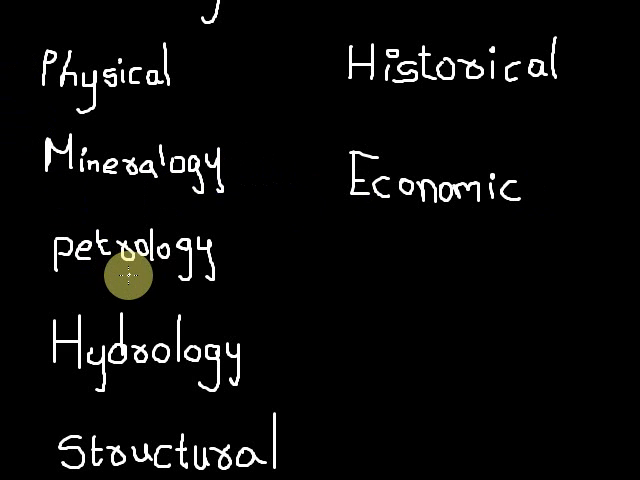
mouse_move(352, 420)
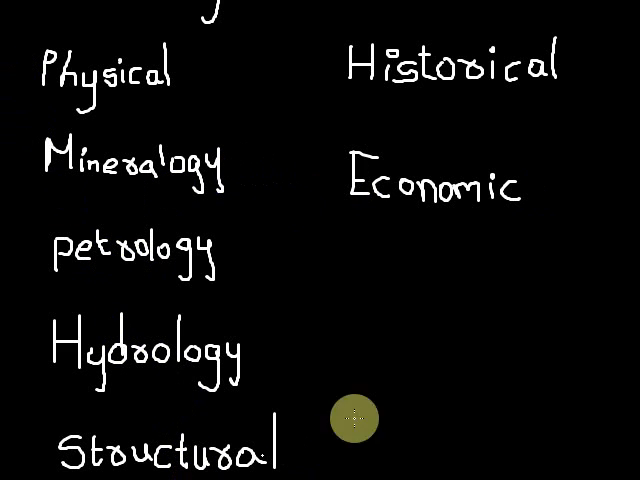
mouse_move(497, 147)
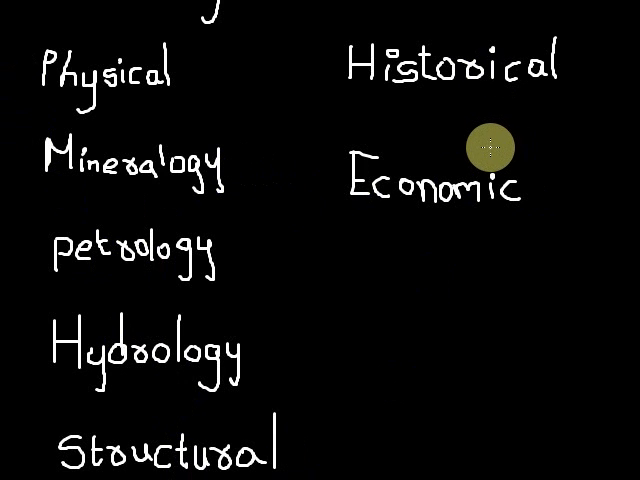
mouse_move(496, 132)
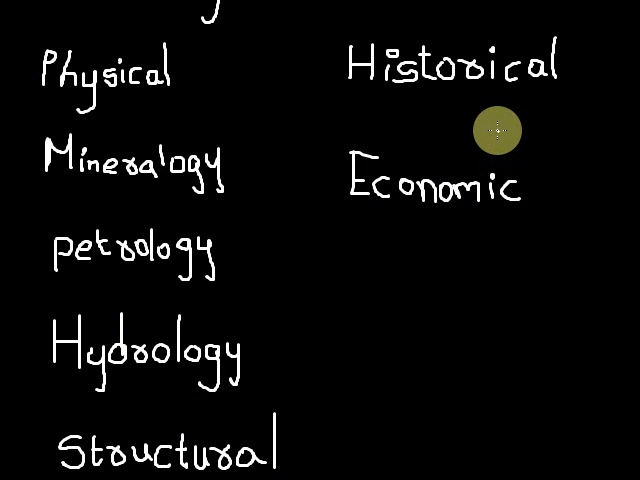
mouse_move(484, 150)
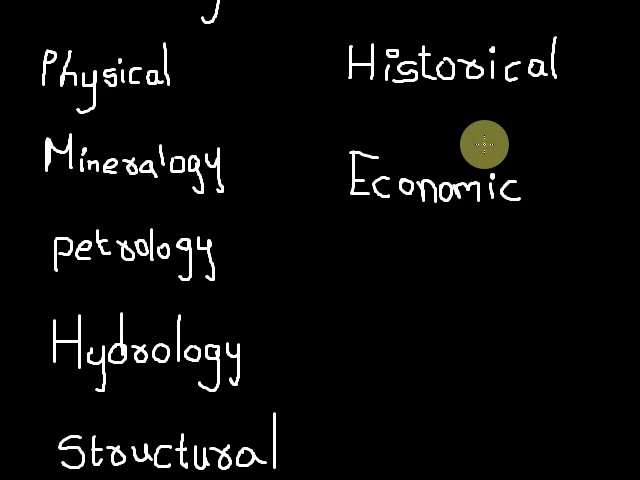
mouse_move(485, 143)
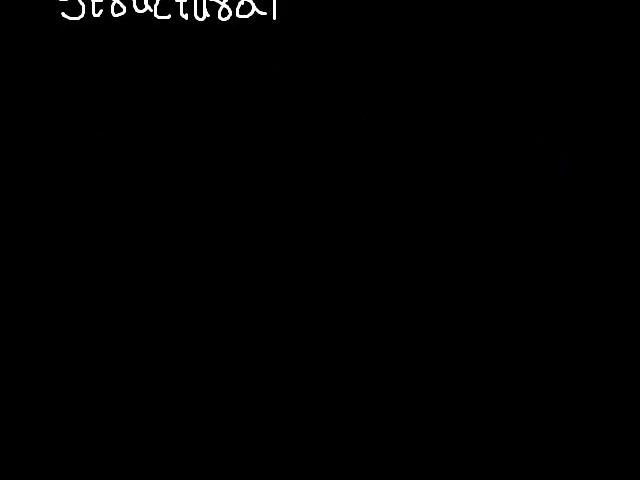
Step: Handwrite the heading 'physical' at the top left of blank canvas below 'Structural'
left_click(363, 185)
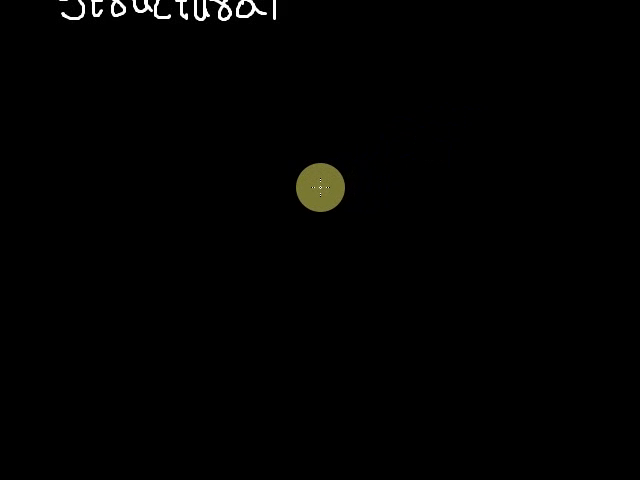
left_click(321, 186)
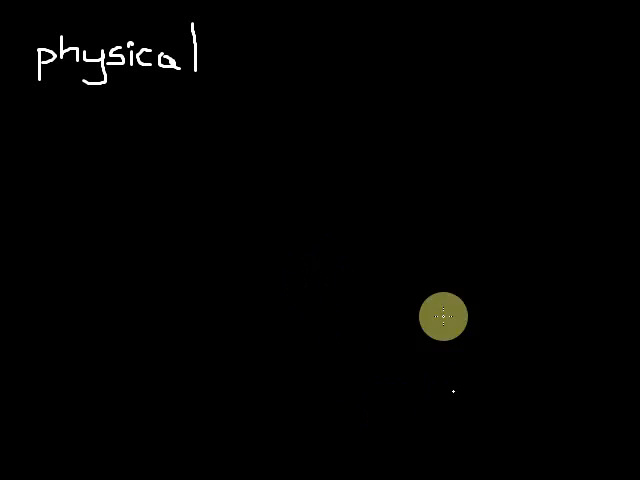
Step: Pen-write 'ETD' slightly indented under 'physical'
left_click_drag(440, 317, 262, 95)
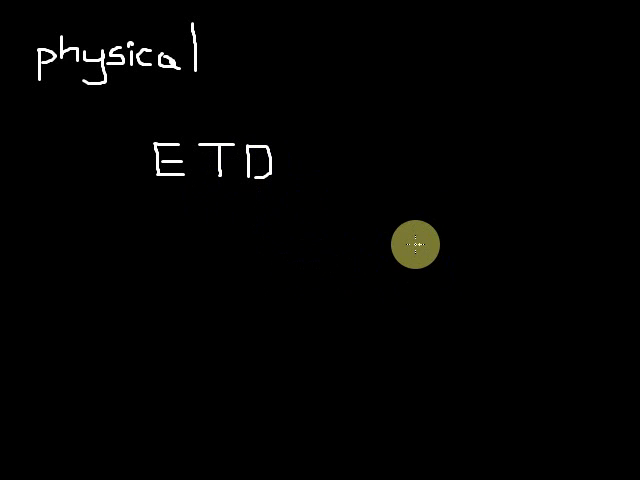
mouse_move(388, 233)
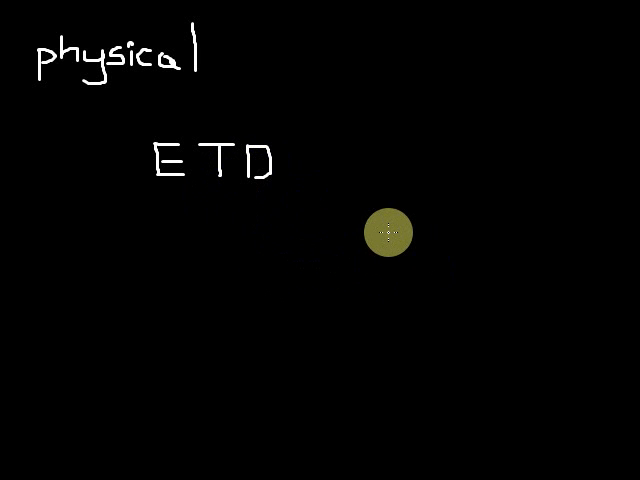
mouse_move(334, 232)
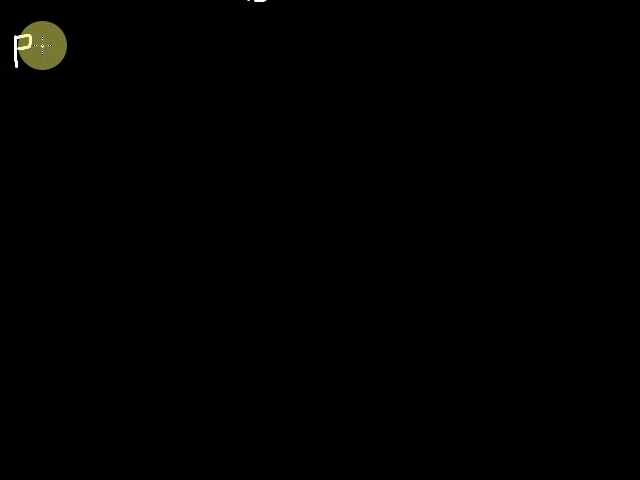
Step: Handwrite 'petrology' at the top left with 'rocks' indented beneath it
type("etro")
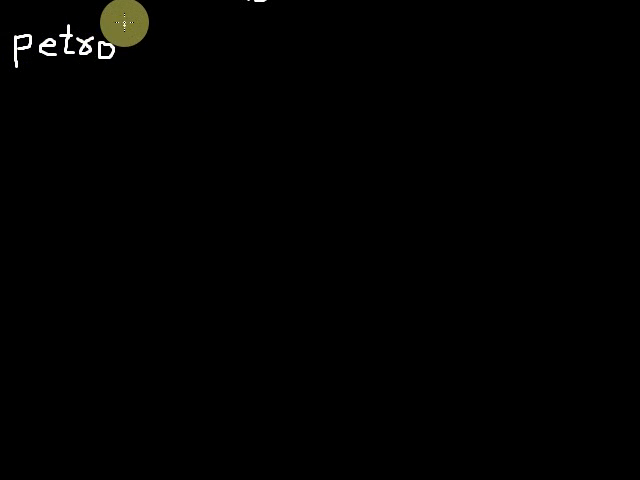
type("logy")
type("rocks")
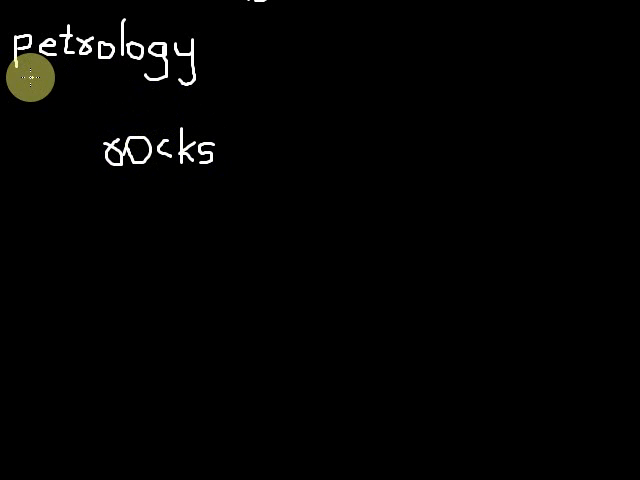
Step: Draw underlines beneath 'petrology' and 'rocks'
left_click_drag(20, 75, 170, 75)
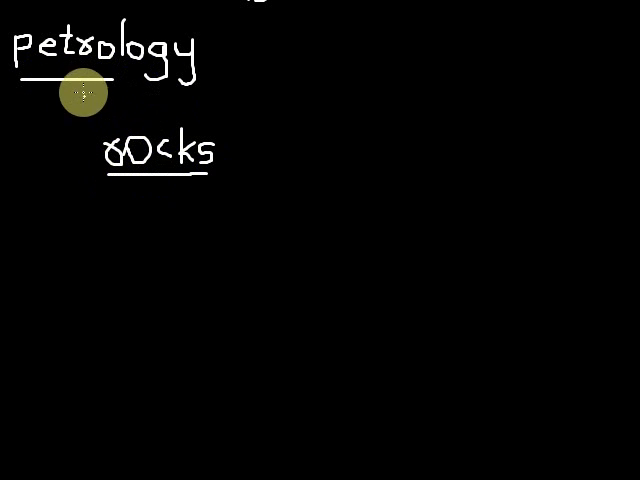
mouse_move(152, 227)
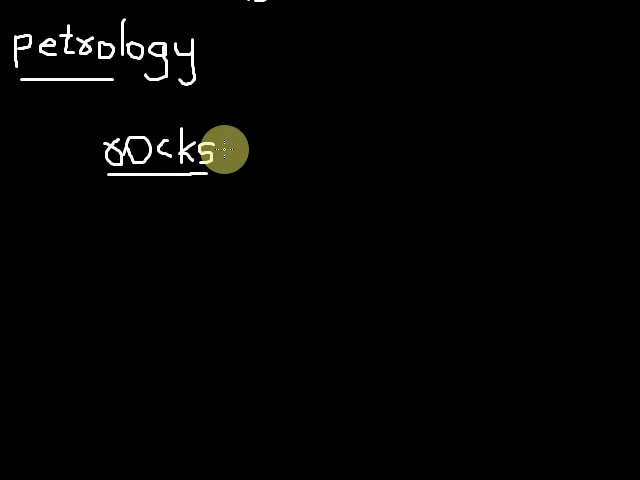
mouse_move(441, 124)
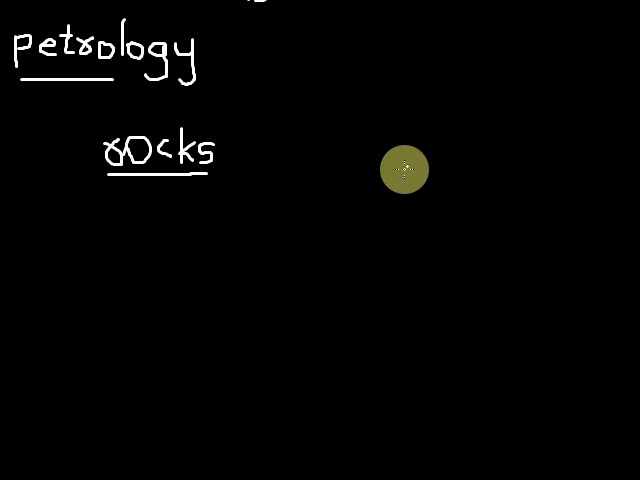
mouse_move(420, 243)
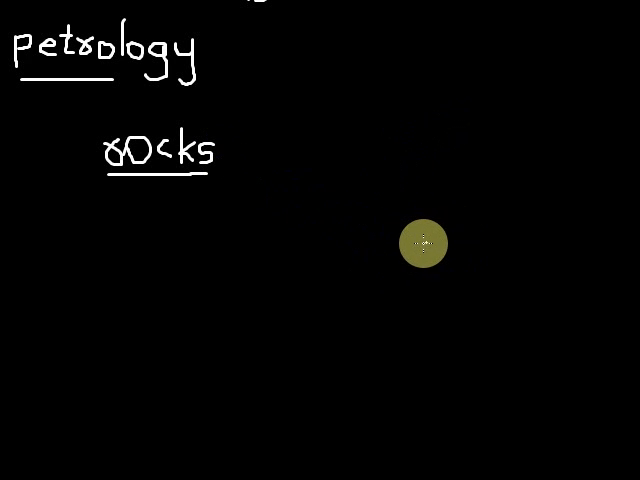
mouse_move(440, 230)
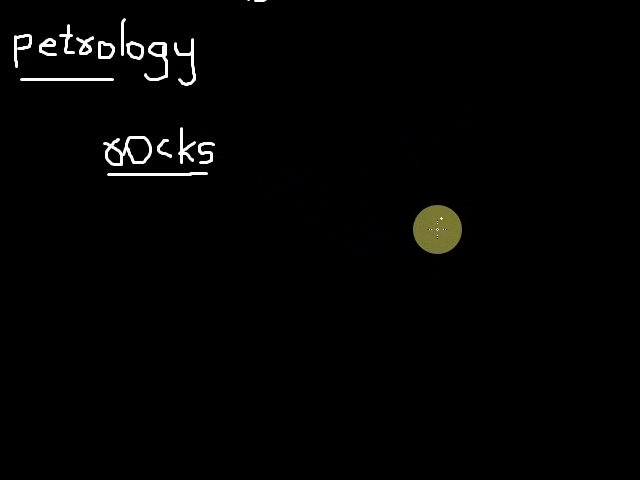
mouse_move(422, 243)
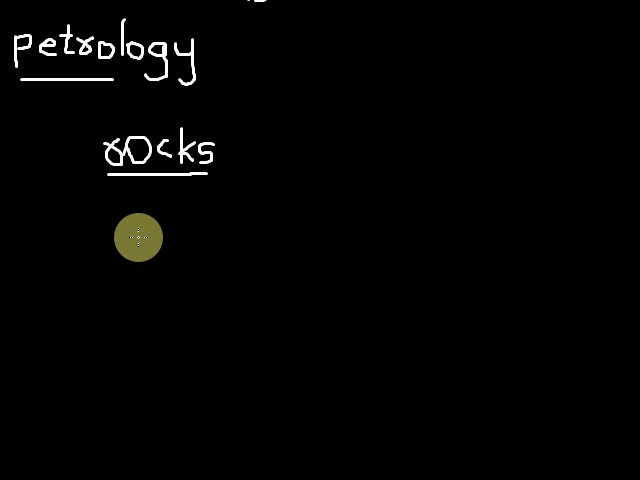
mouse_move(127, 240)
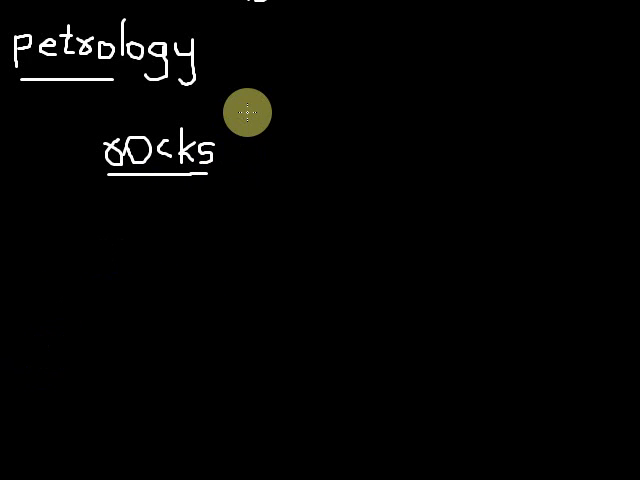
mouse_move(235, 117)
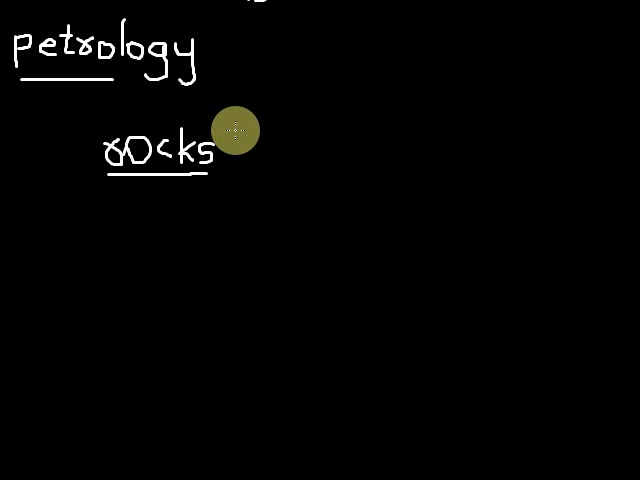
mouse_move(249, 146)
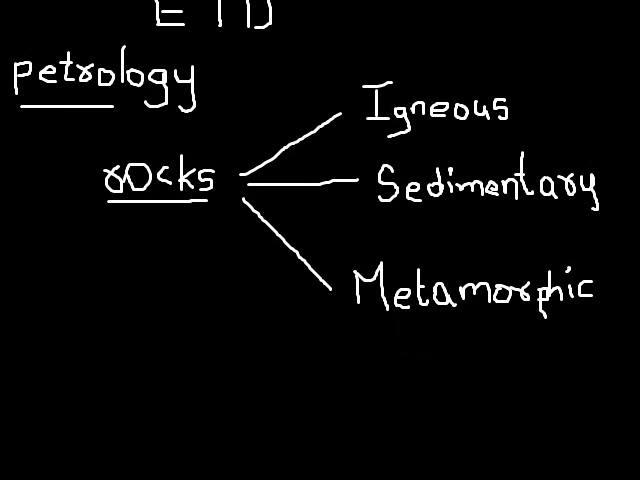
Step: Scroll down below 'Metamorphic' to empty canvas under the rock-types diagram
scroll("down", 3)
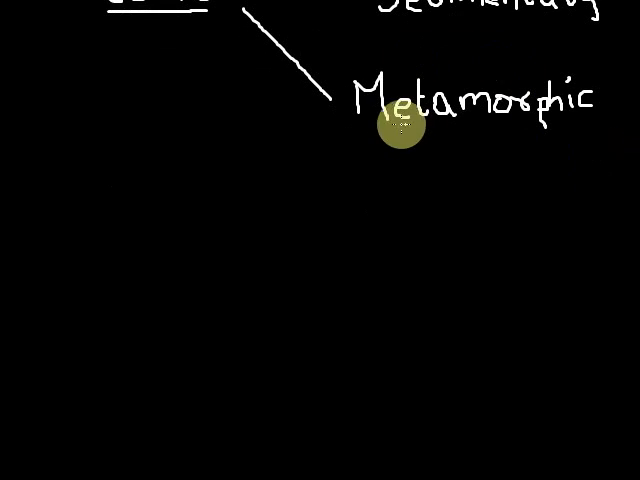
mouse_move(28, 214)
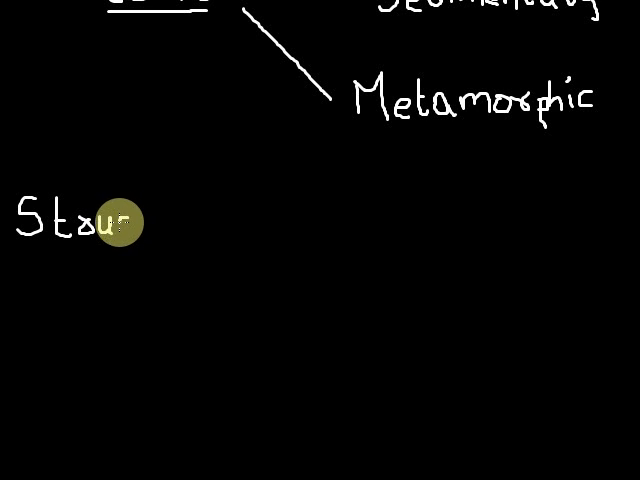
Step: Handwrite 'Stuctural geolo' below Metamorphic as the Structural geology heading
type("uctural g")
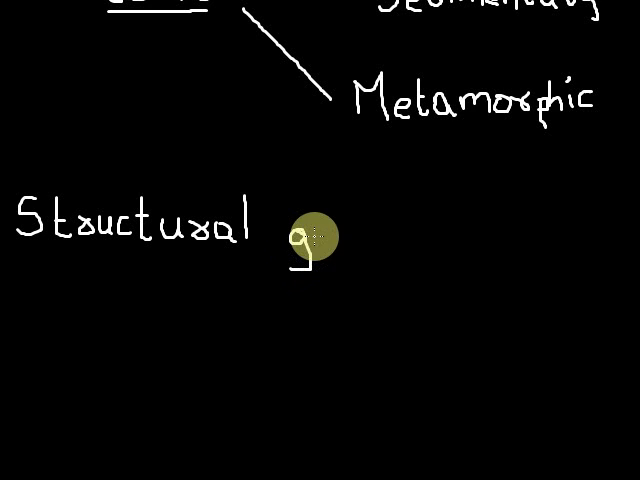
type("eolo")
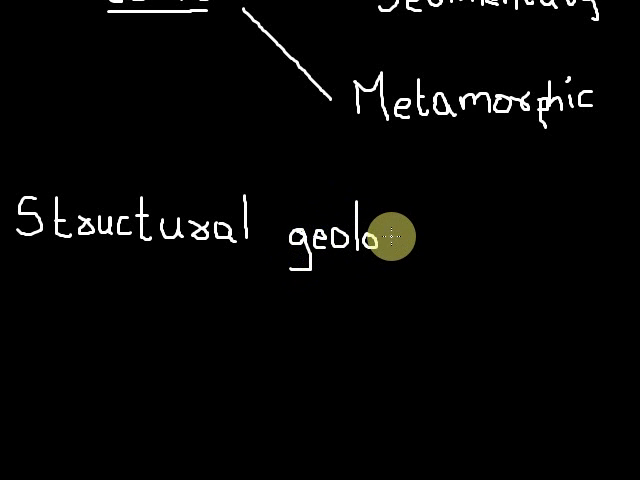
mouse_move(410, 245)
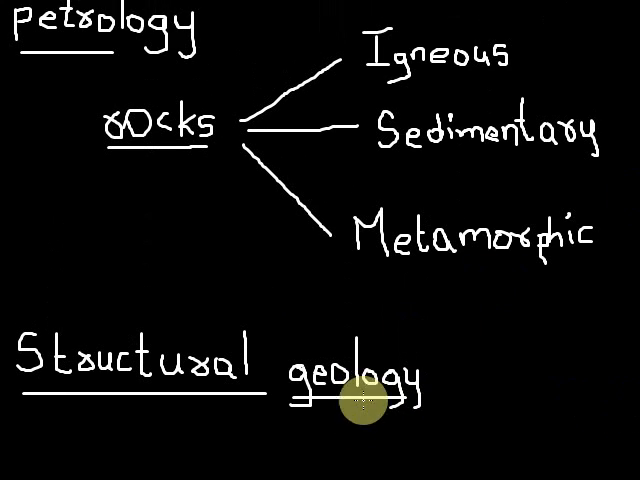
mouse_move(103, 80)
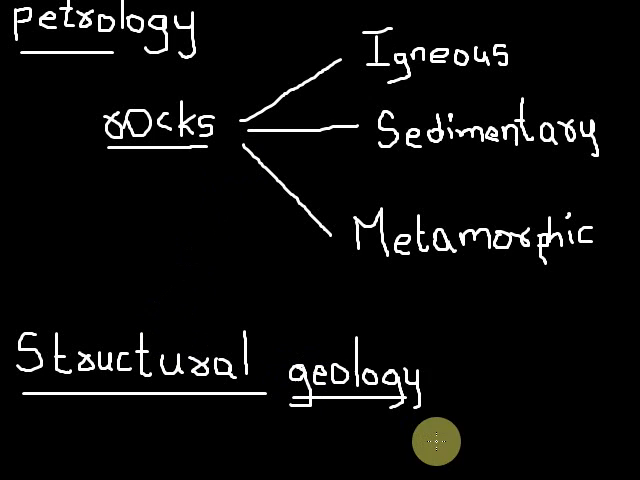
mouse_move(350, 455)
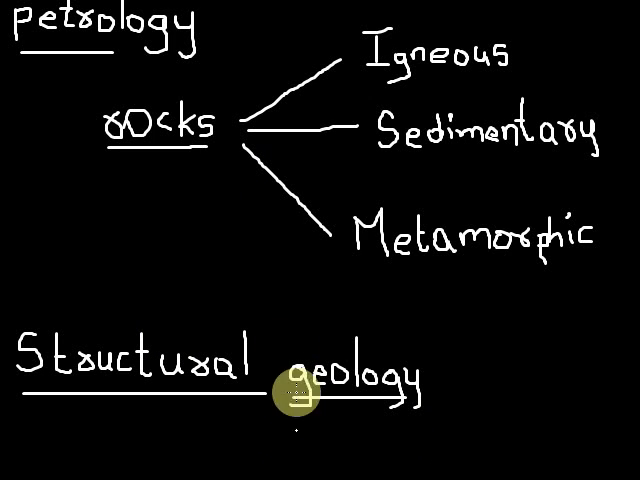
mouse_move(195, 210)
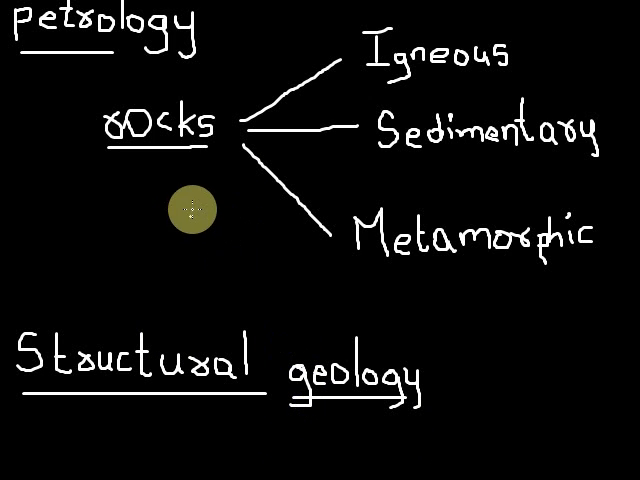
mouse_move(125, 160)
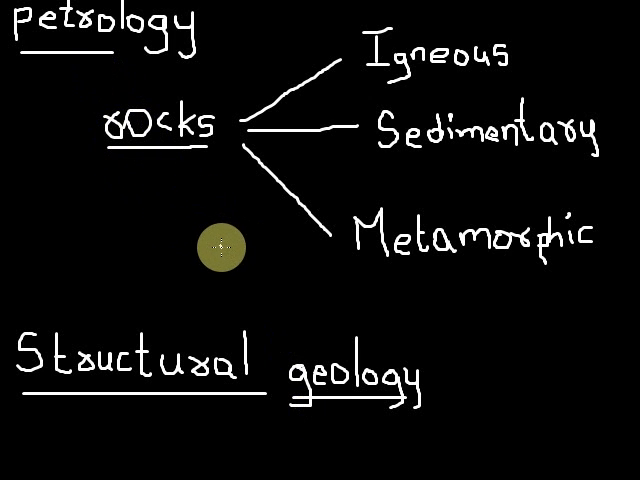
mouse_move(237, 425)
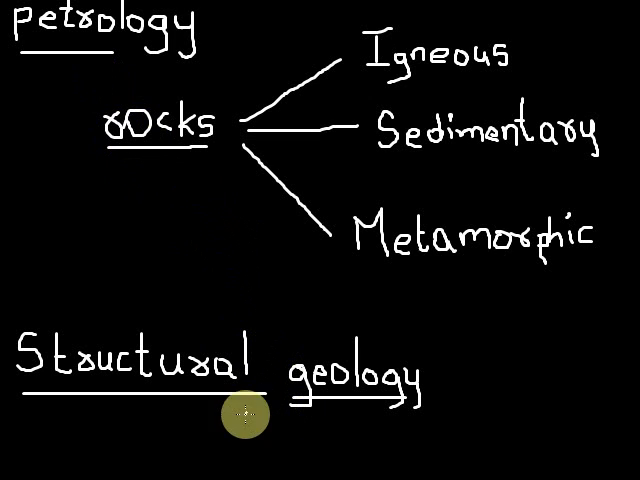
mouse_move(315, 425)
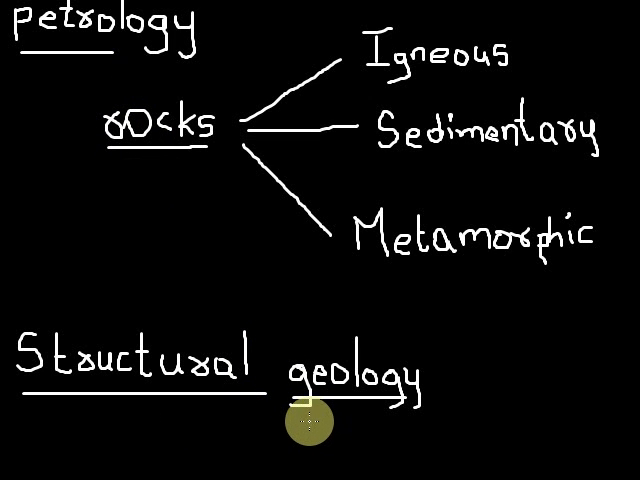
mouse_move(177, 108)
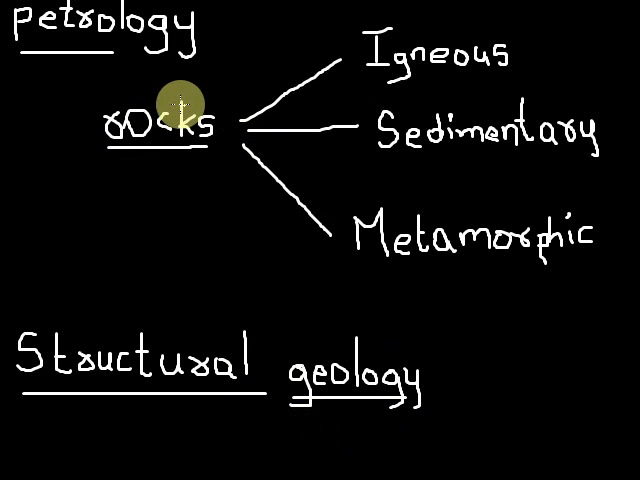
mouse_move(170, 163)
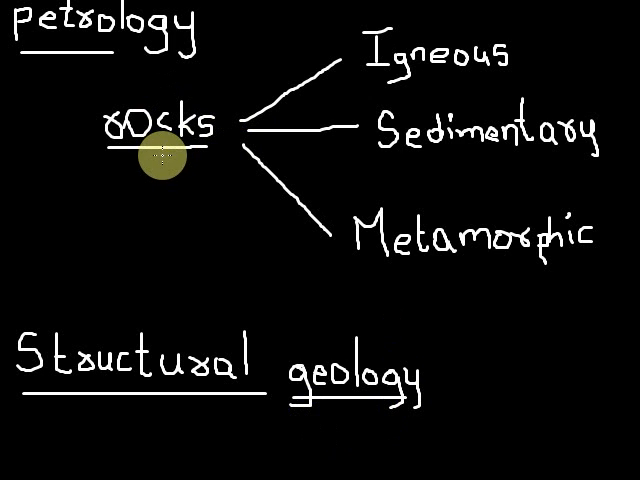